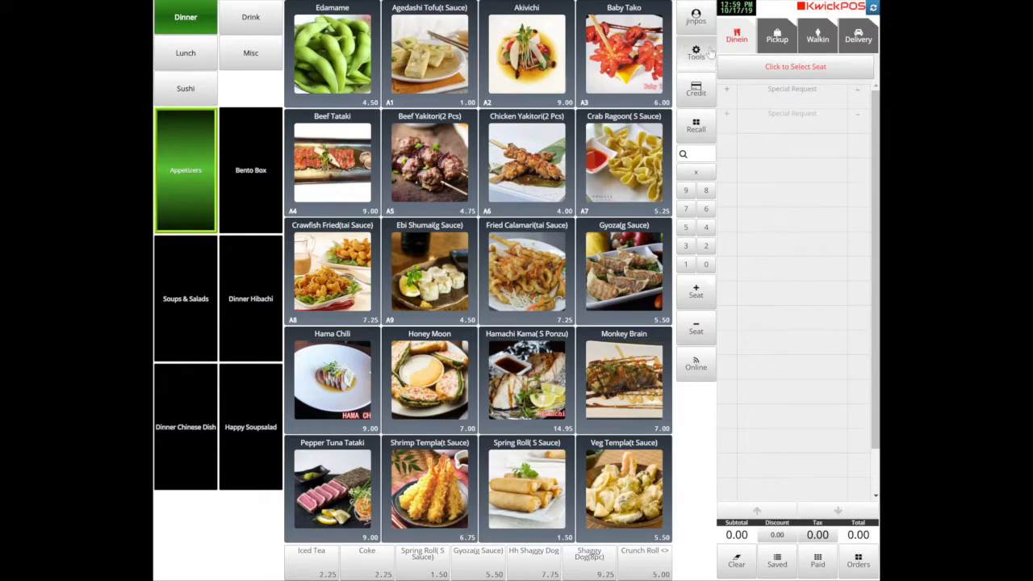
Leave the ordering screen for the back office, landing on the SMS notification page.
left_click(694, 51)
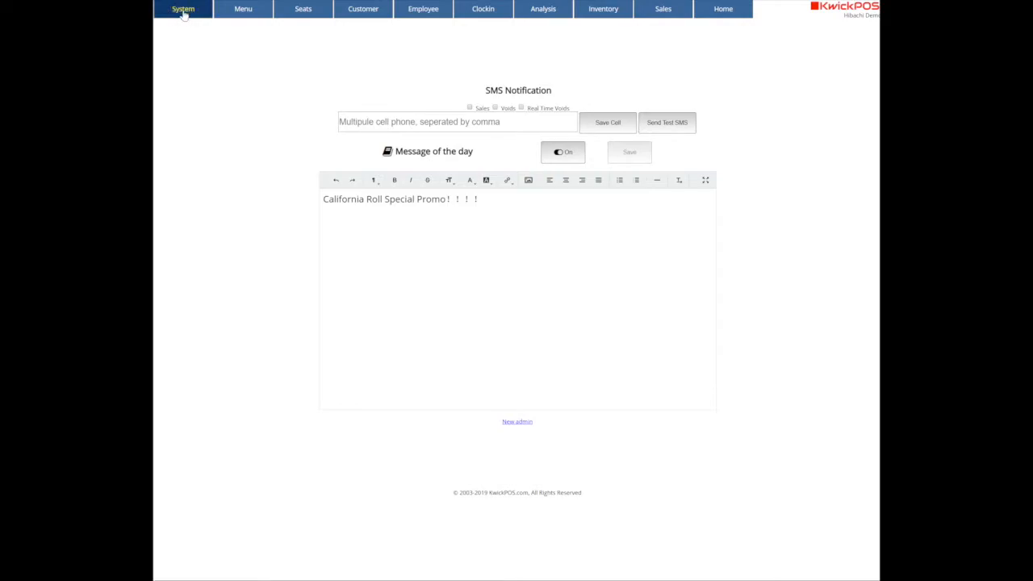
Add a new named room to the table map in System settings and show its empty grid.
left_click(184, 10)
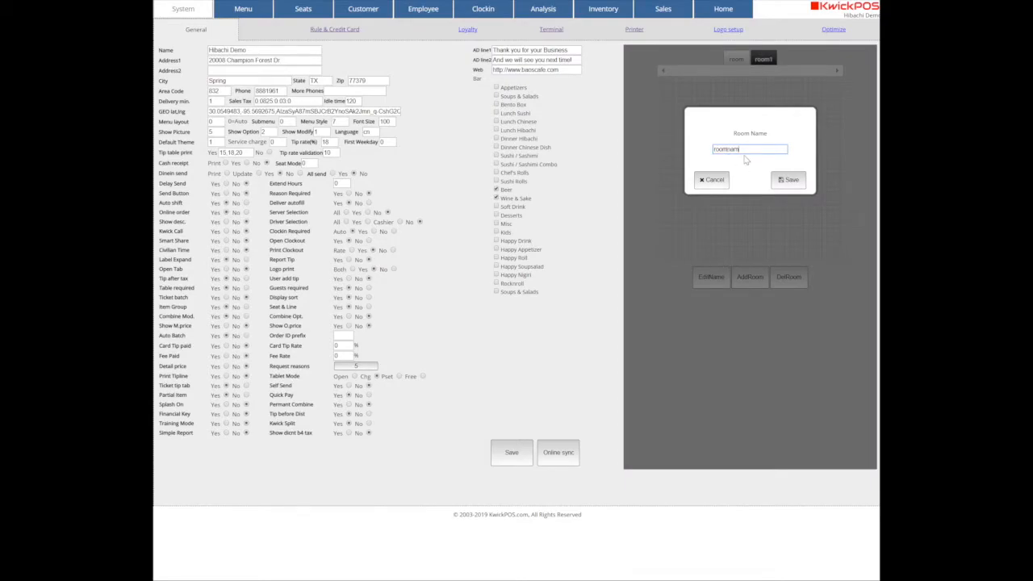
left_click(788, 179)
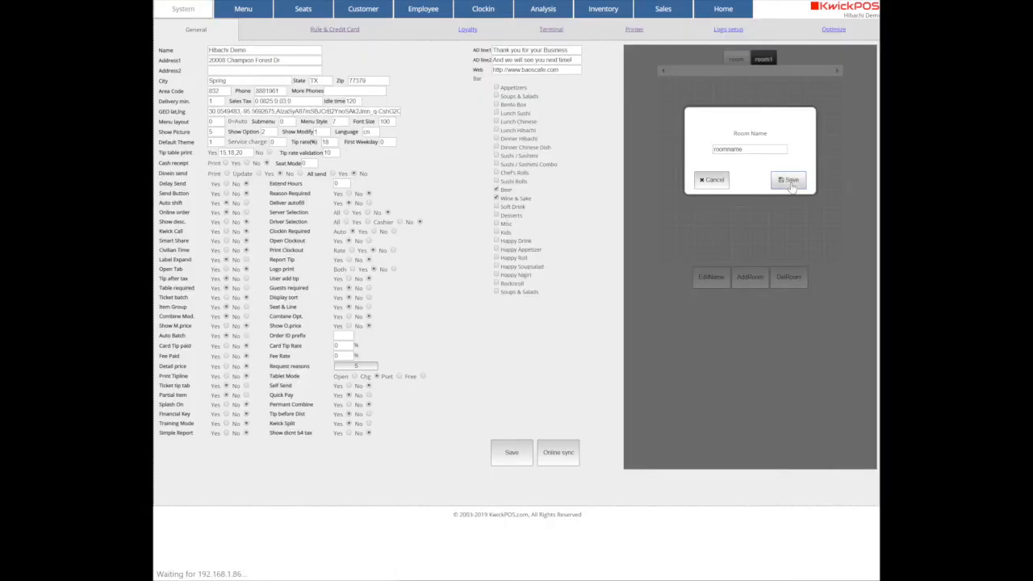
left_click(791, 179)
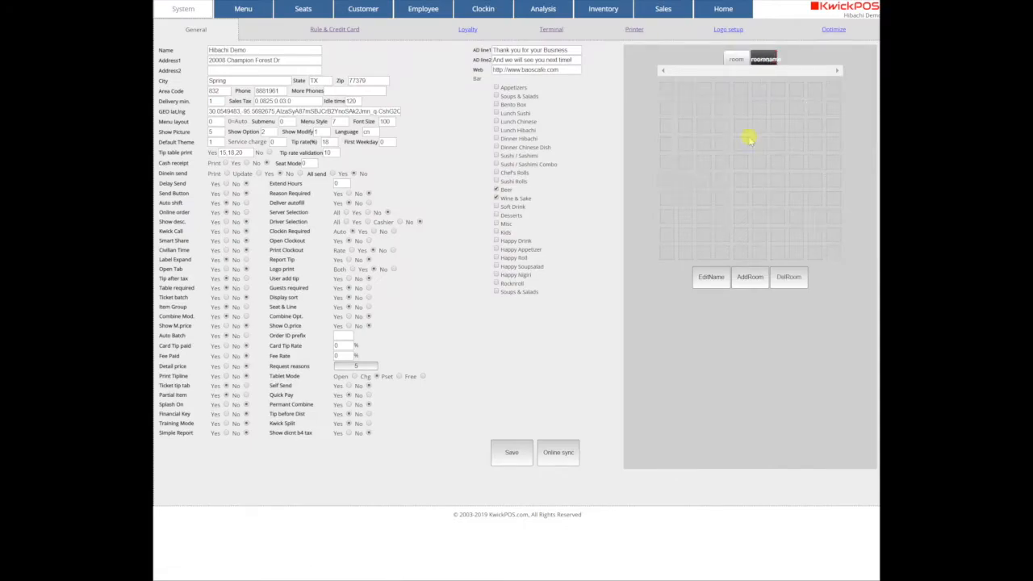
Create a named round table for 4 guests on an empty cell of the new room.
left_click(749, 278)
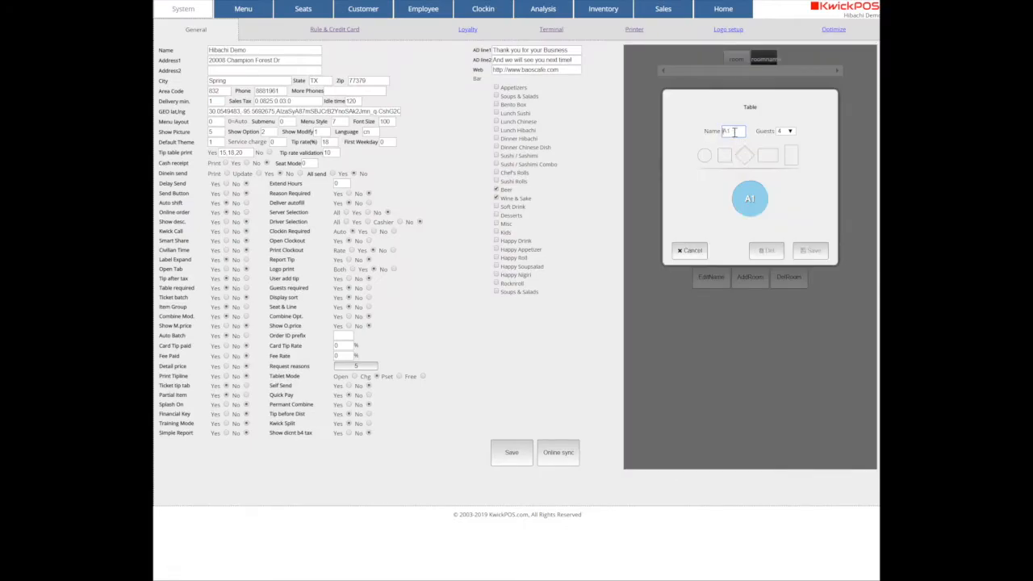
left_click(810, 250)
type("2")
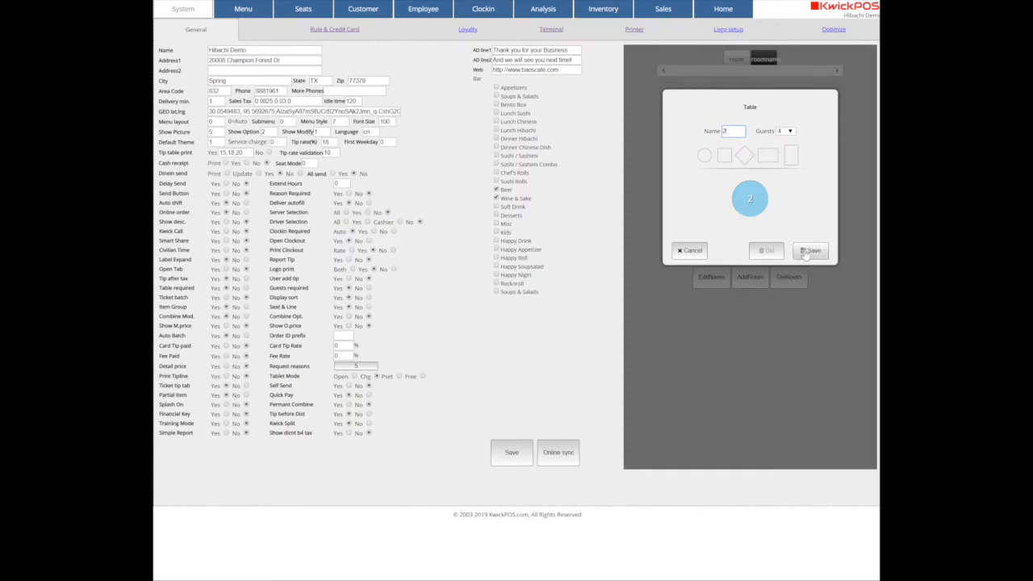
left_click(810, 250)
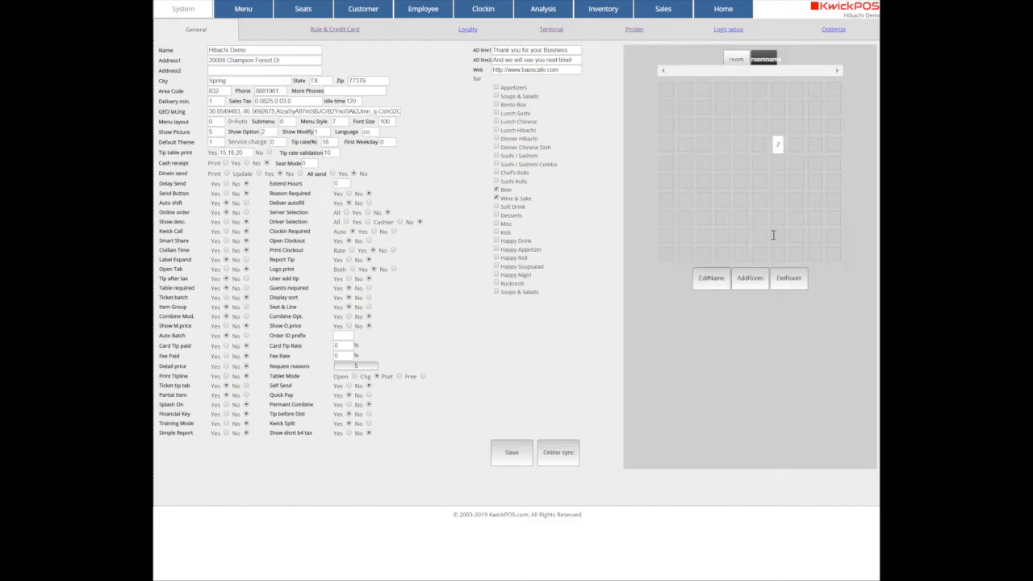
mouse_move(814, 103)
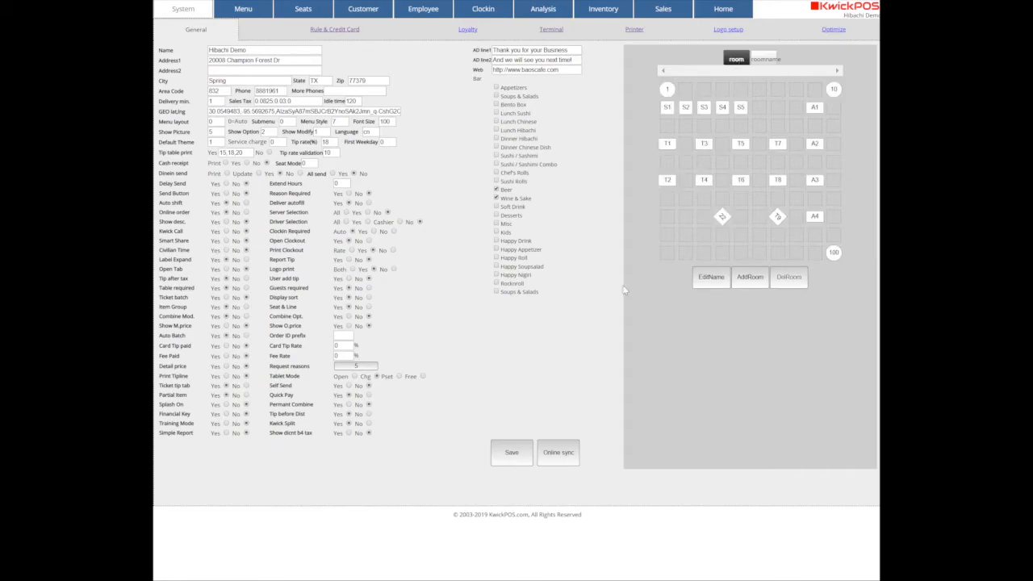
mouse_move(562, 406)
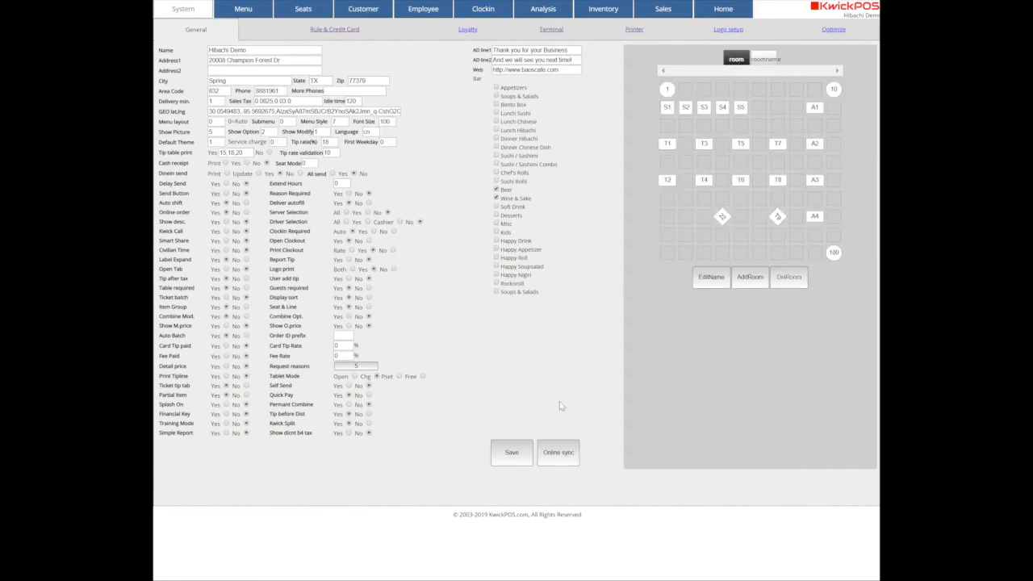